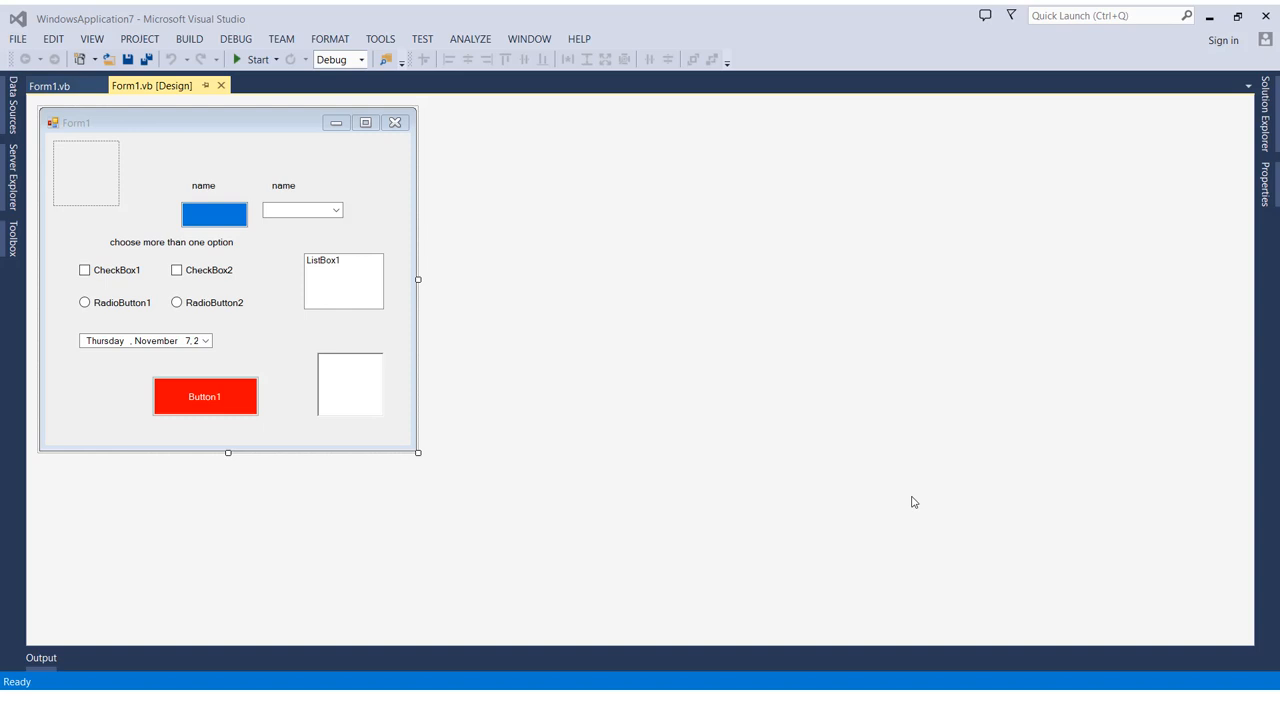
{"action": "mouse_move", "coordinate": [227, 120]}
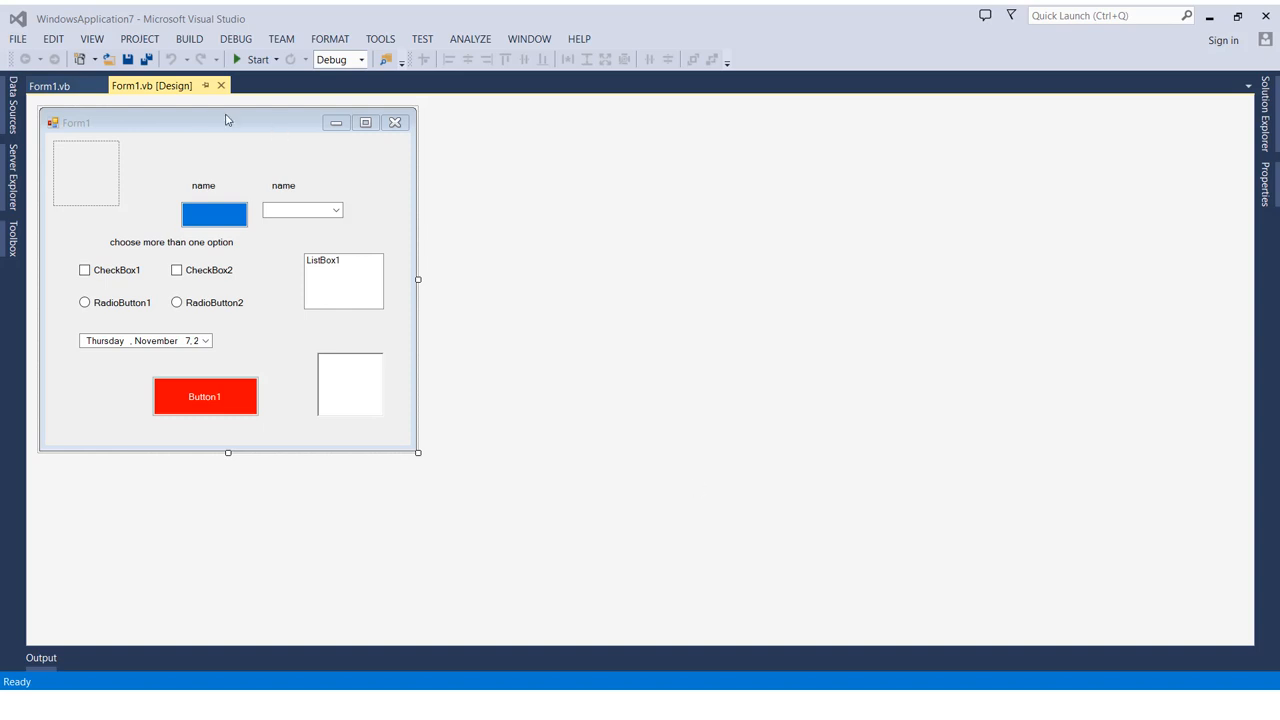
{"action": "mouse_move", "coordinate": [146, 59]}
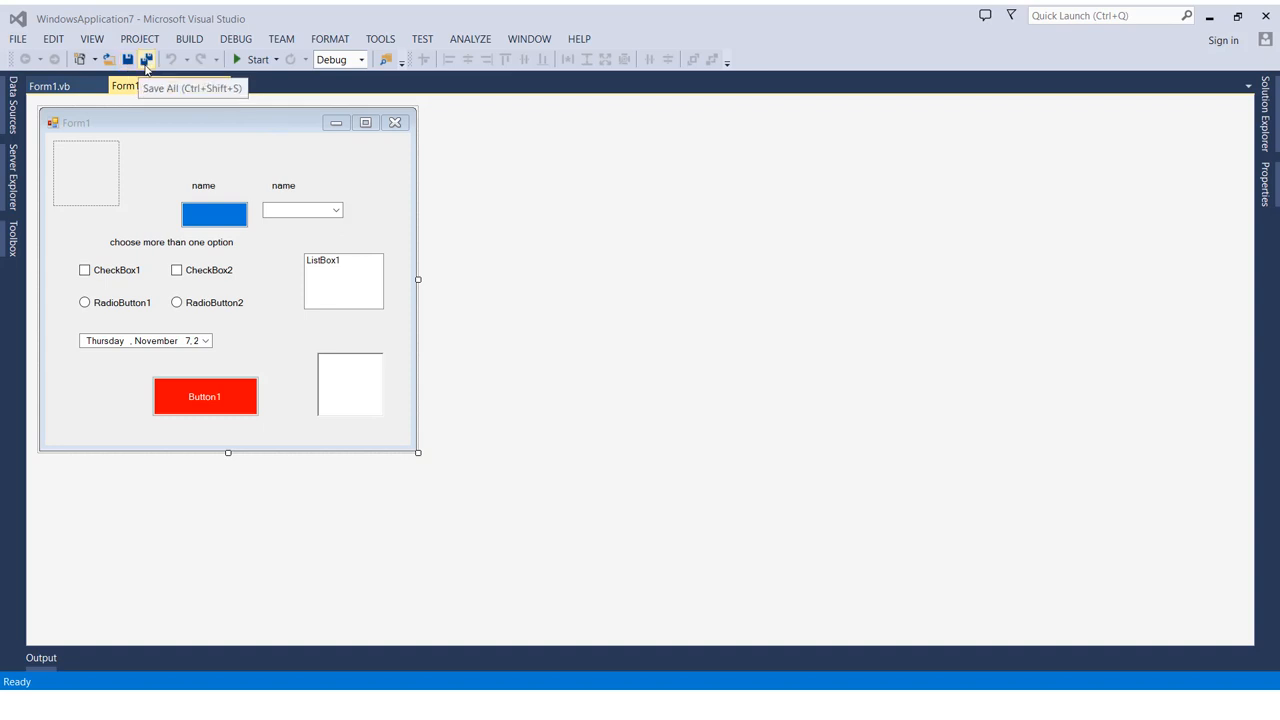
{"action": "mouse_move", "coordinate": [127, 59]}
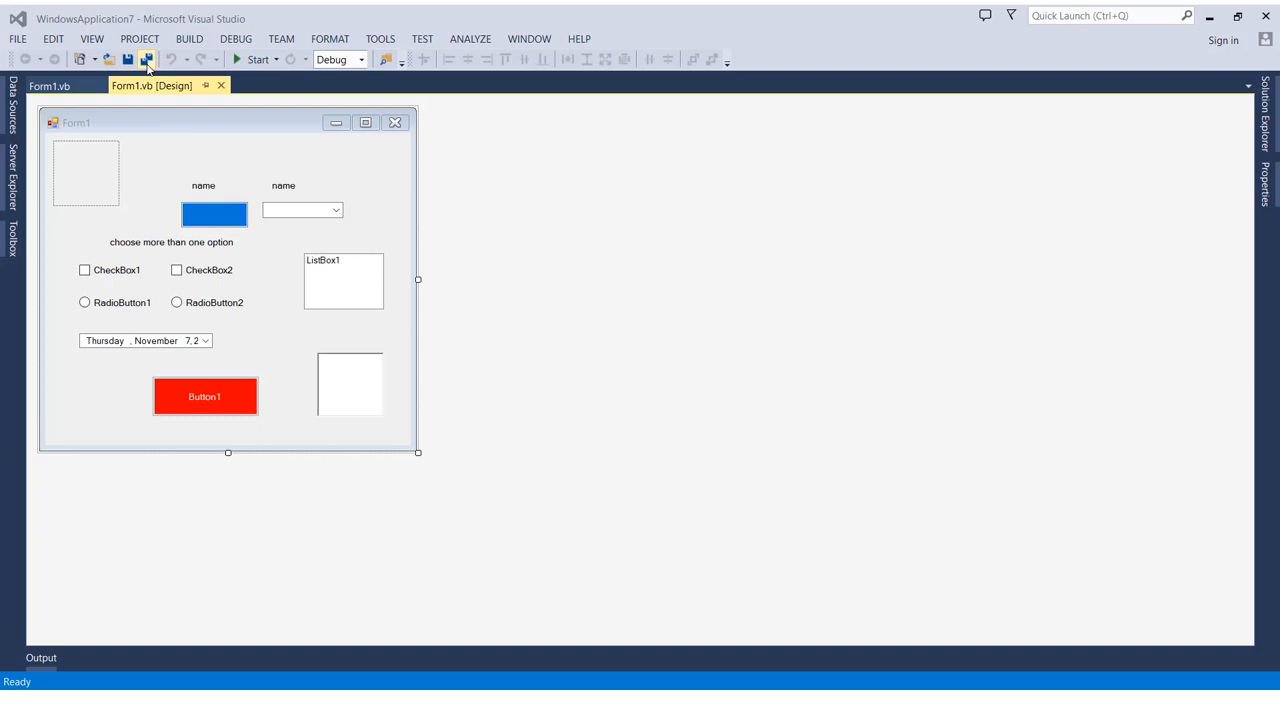
{"action": "mouse_move", "coordinate": [127, 59]}
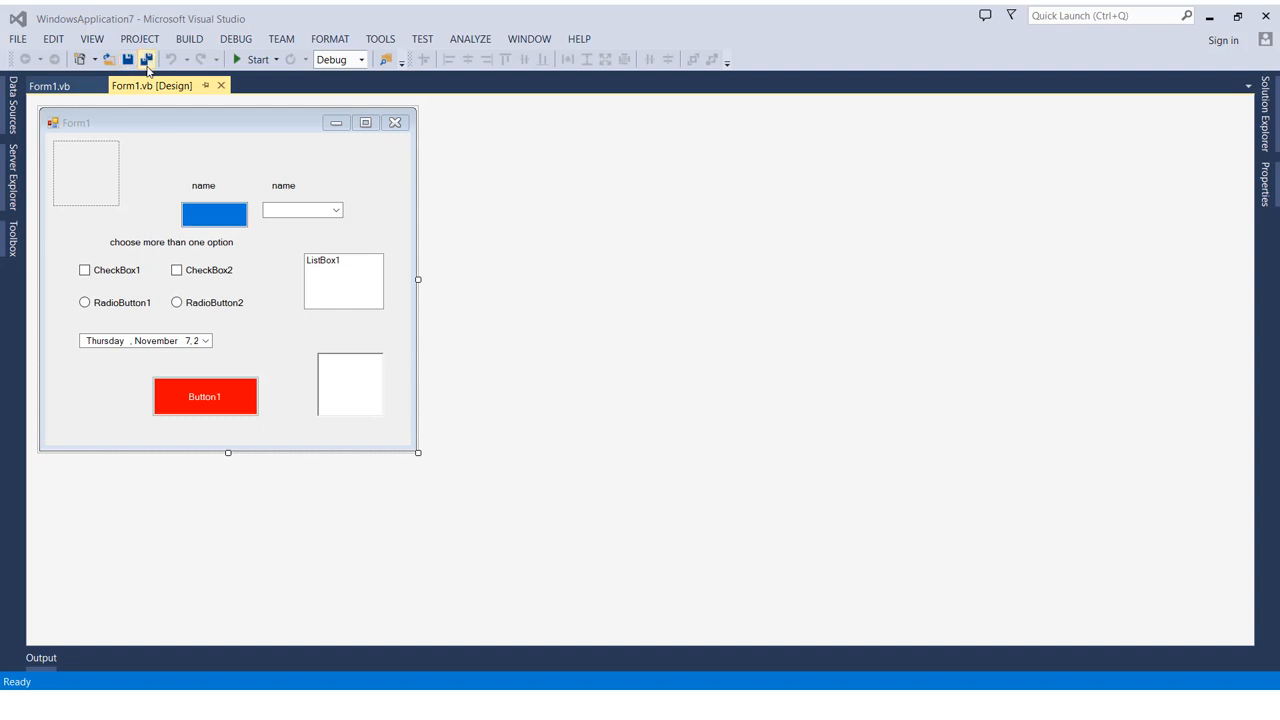
{"action": "mouse_move", "coordinate": [146, 59]}
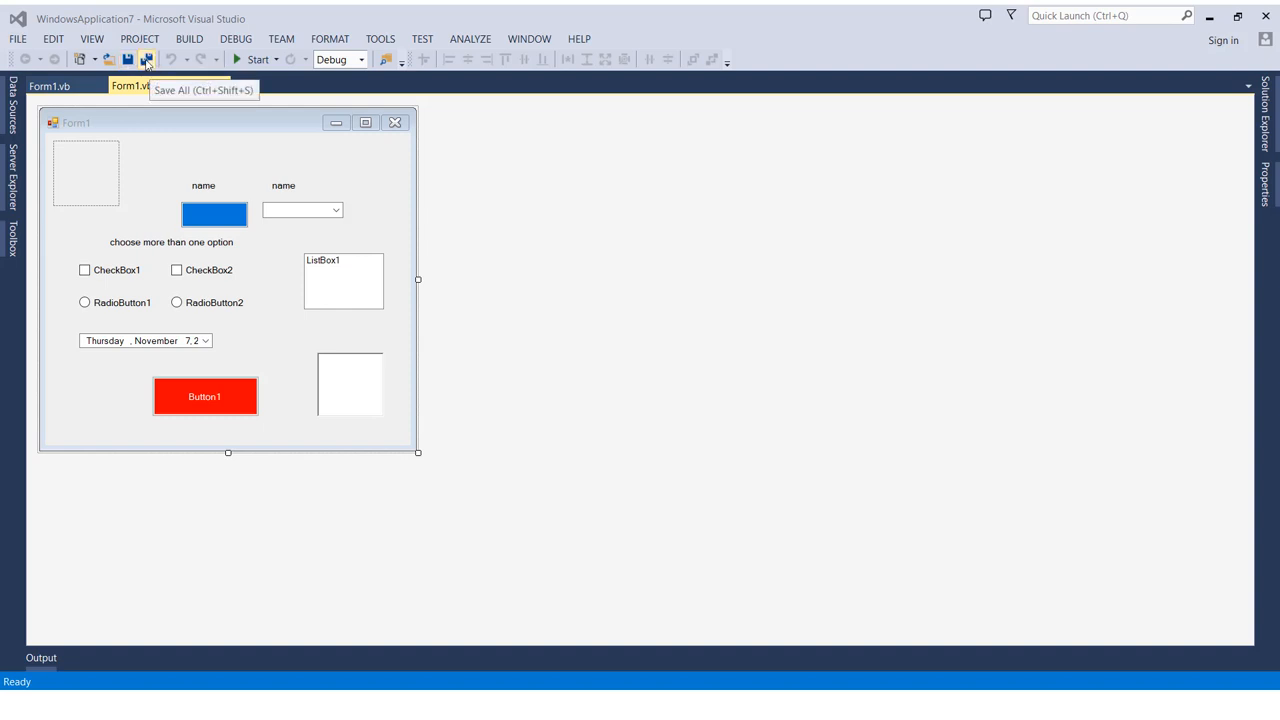
{"action": "mouse_move", "coordinate": [127, 59]}
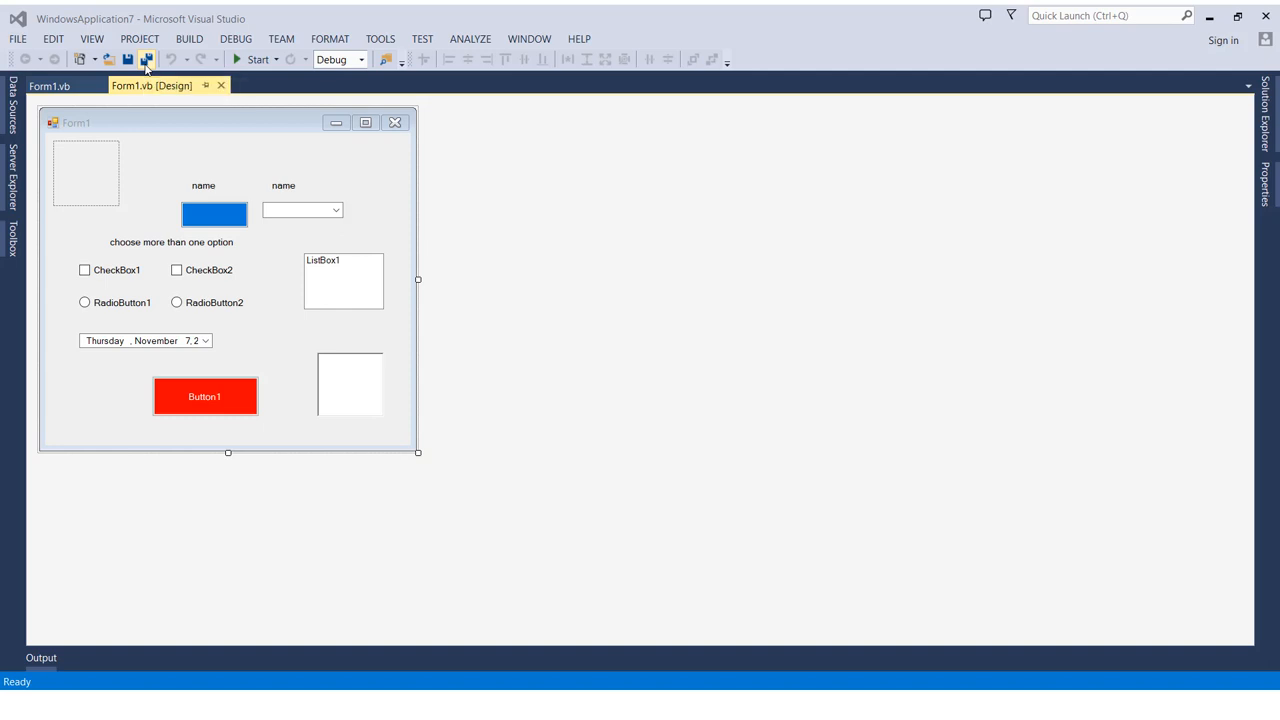
{"action": "mouse_move", "coordinate": [146, 59]}
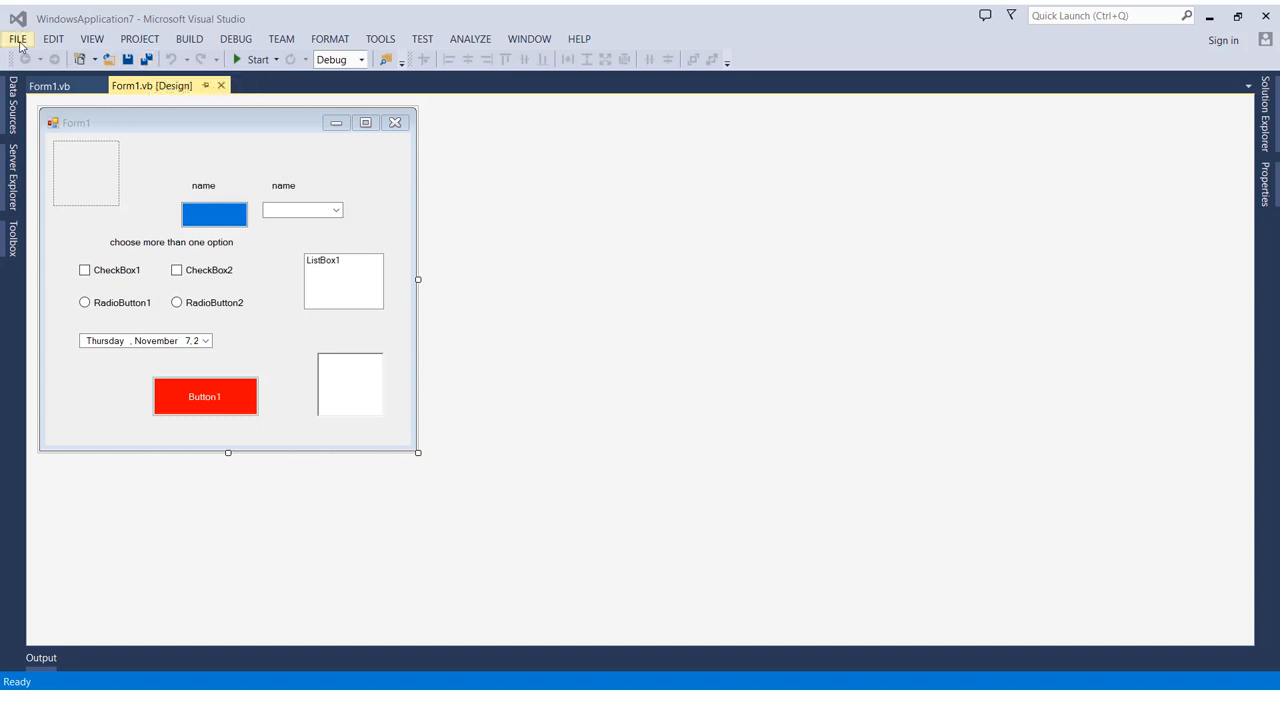
{"action": "left_click", "coordinate": [16, 38]}
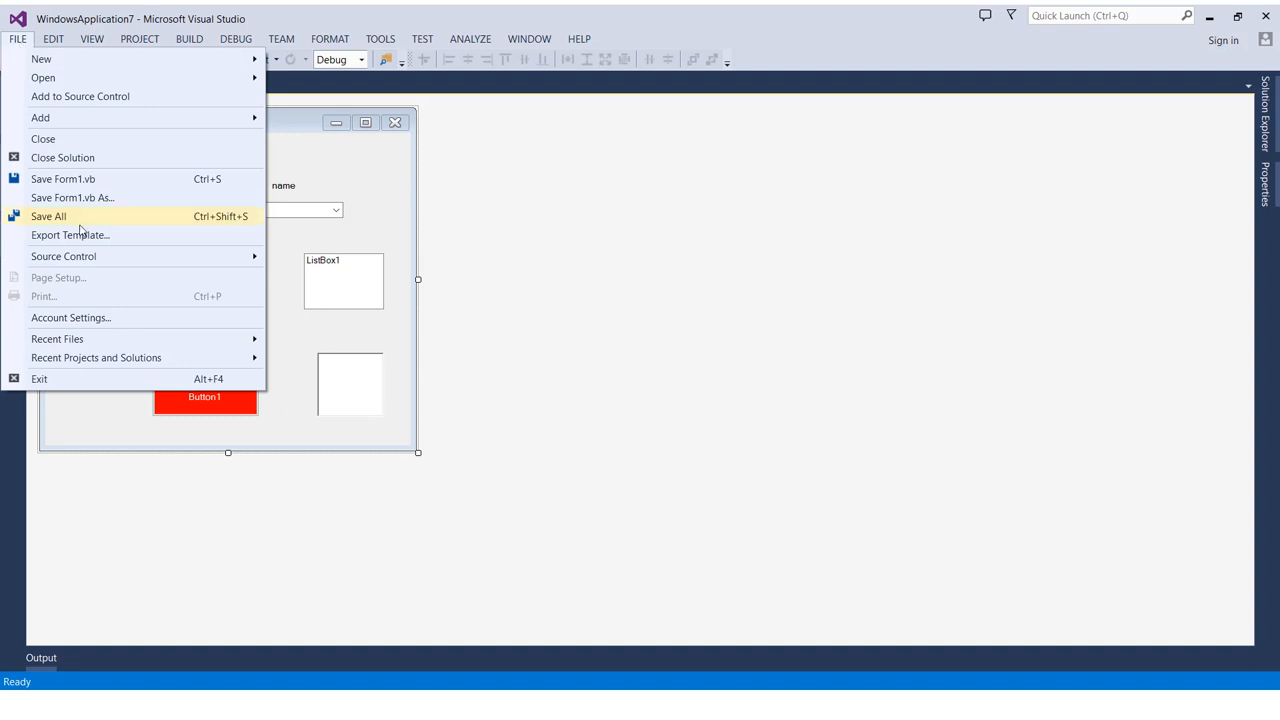
{"action": "mouse_move", "coordinate": [106, 227]}
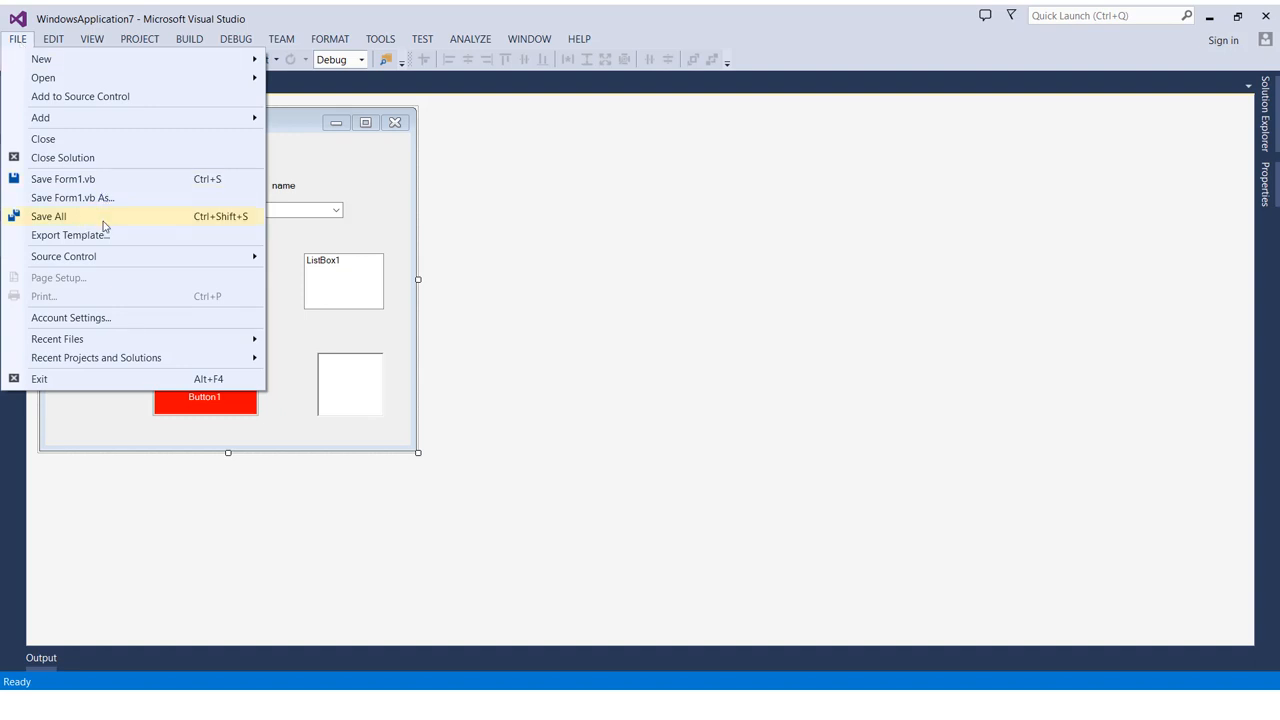
{"action": "mouse_move", "coordinate": [97, 216]}
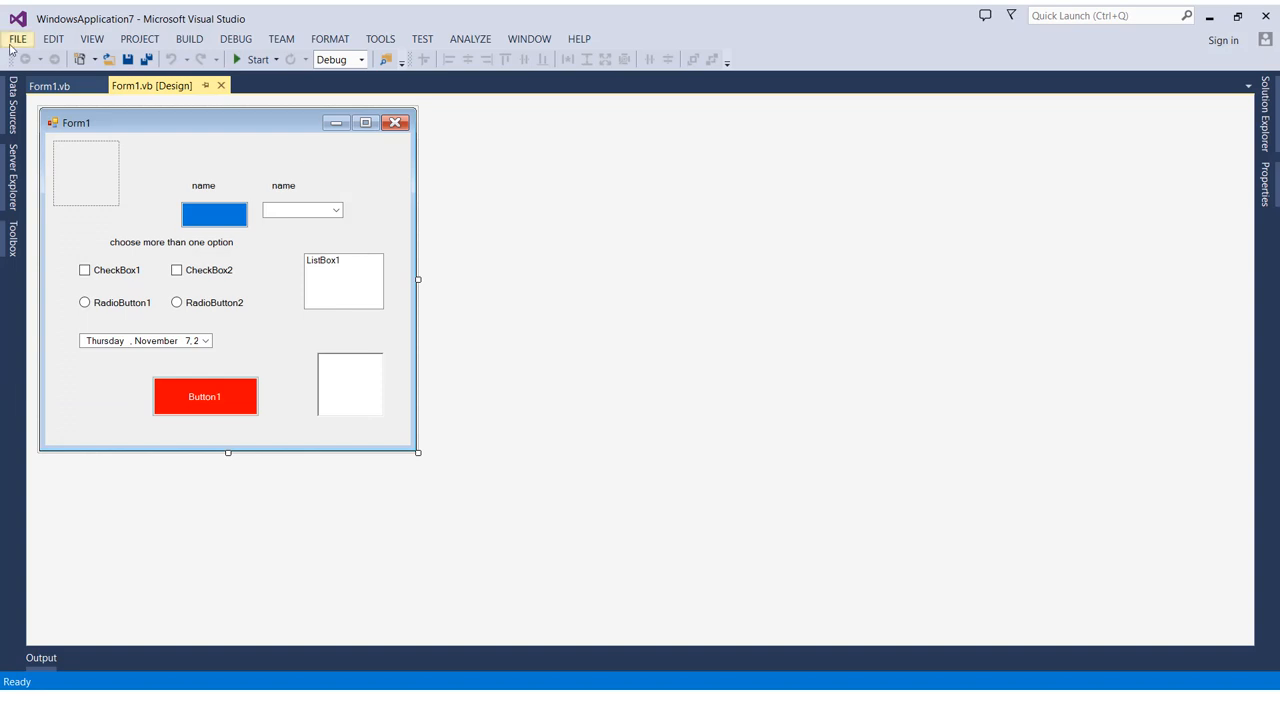
{"action": "left_click", "coordinate": [17, 38]}
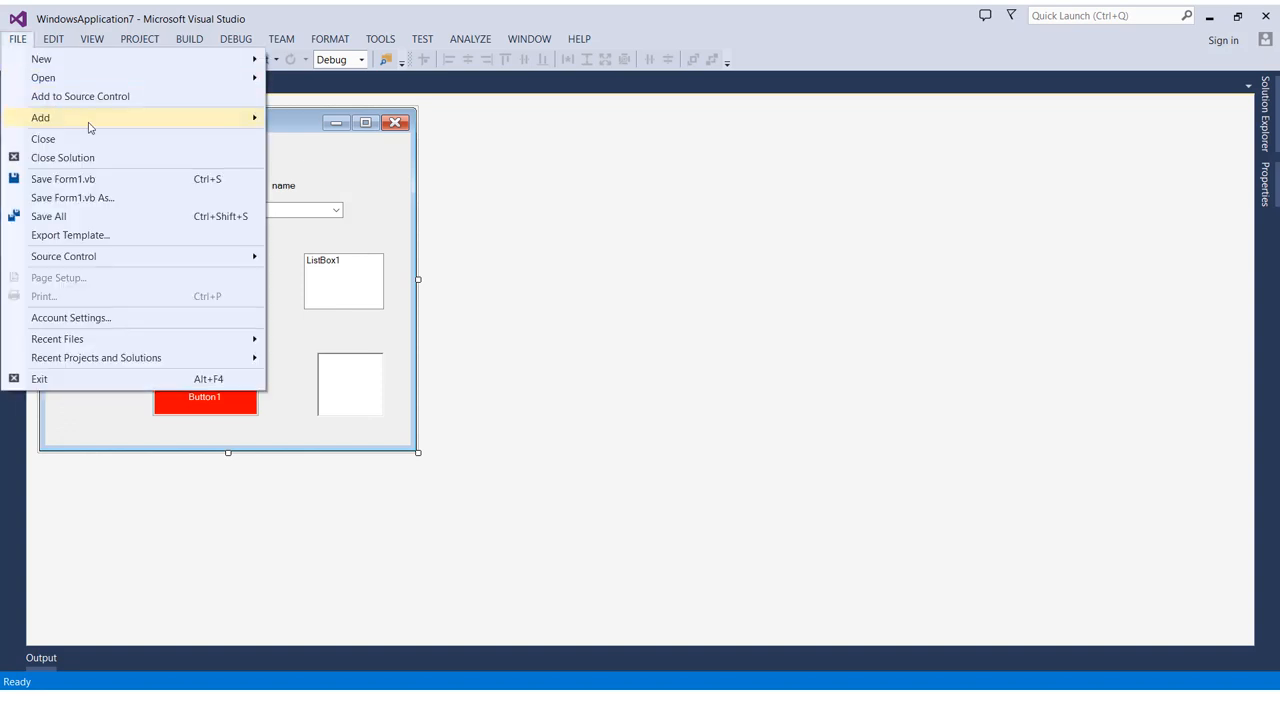
{"action": "mouse_move", "coordinate": [187, 182]}
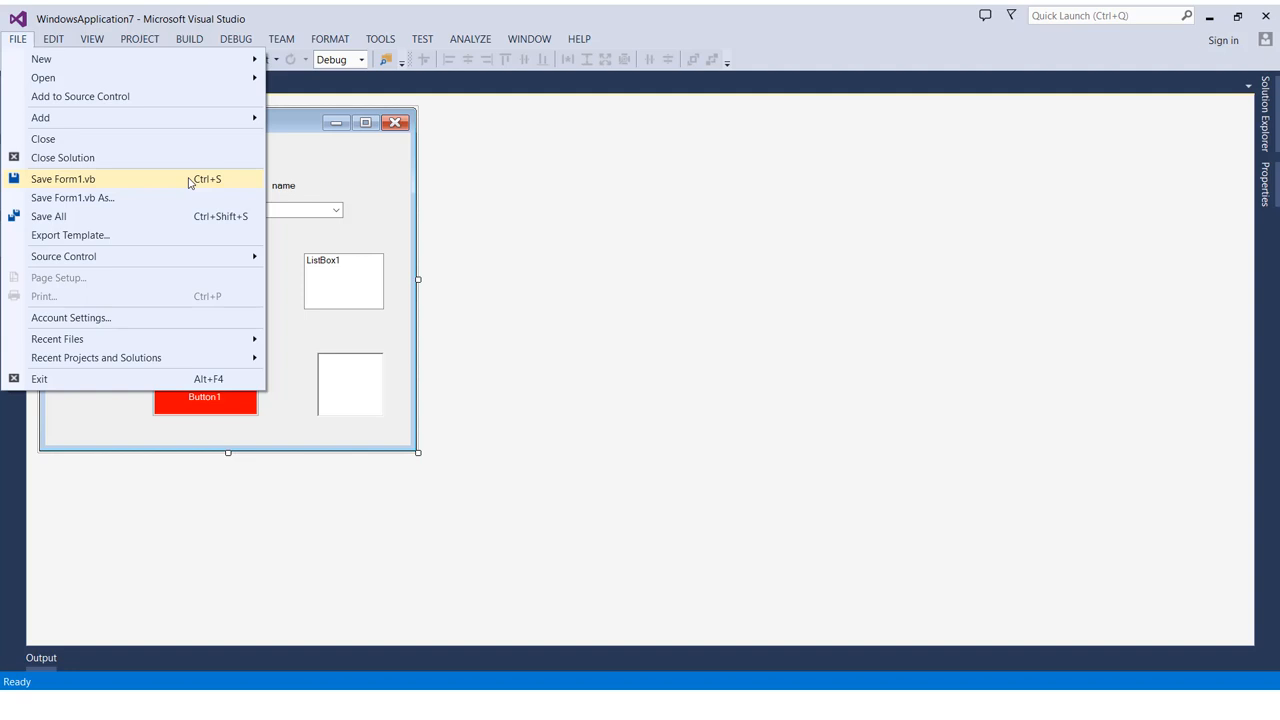
{"action": "mouse_move", "coordinate": [175, 216]}
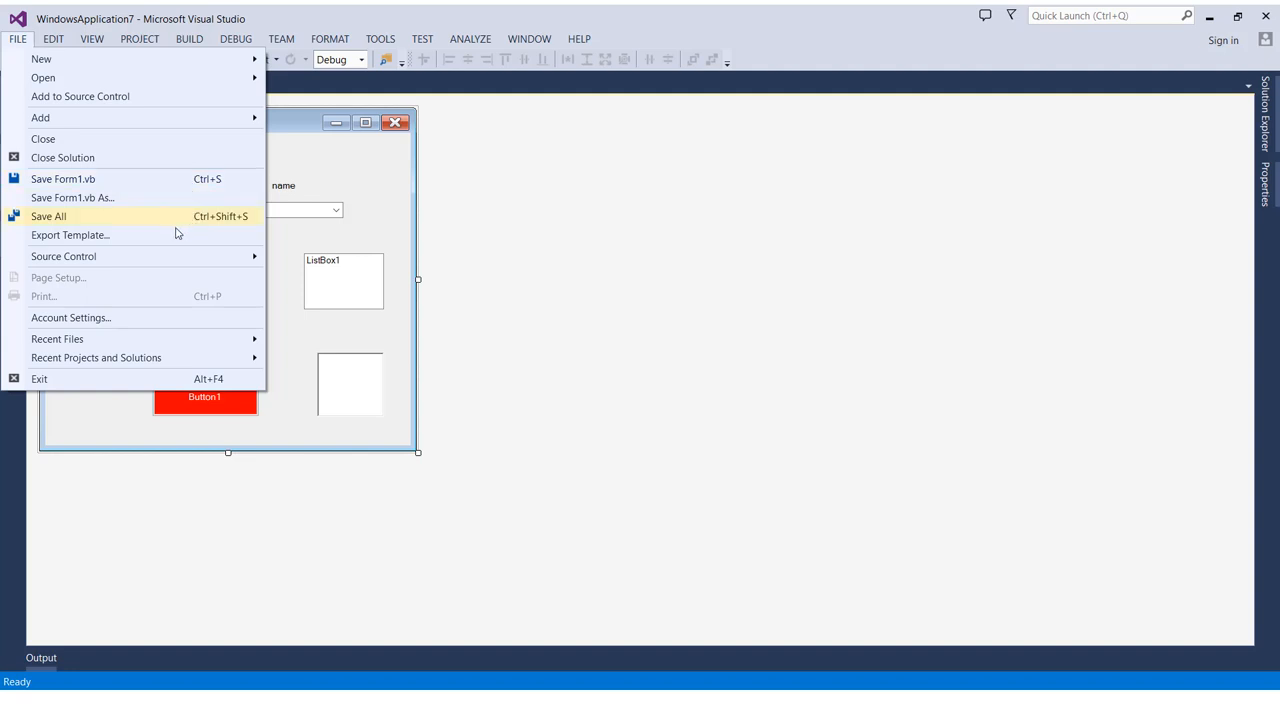
{"action": "mouse_move", "coordinate": [160, 234]}
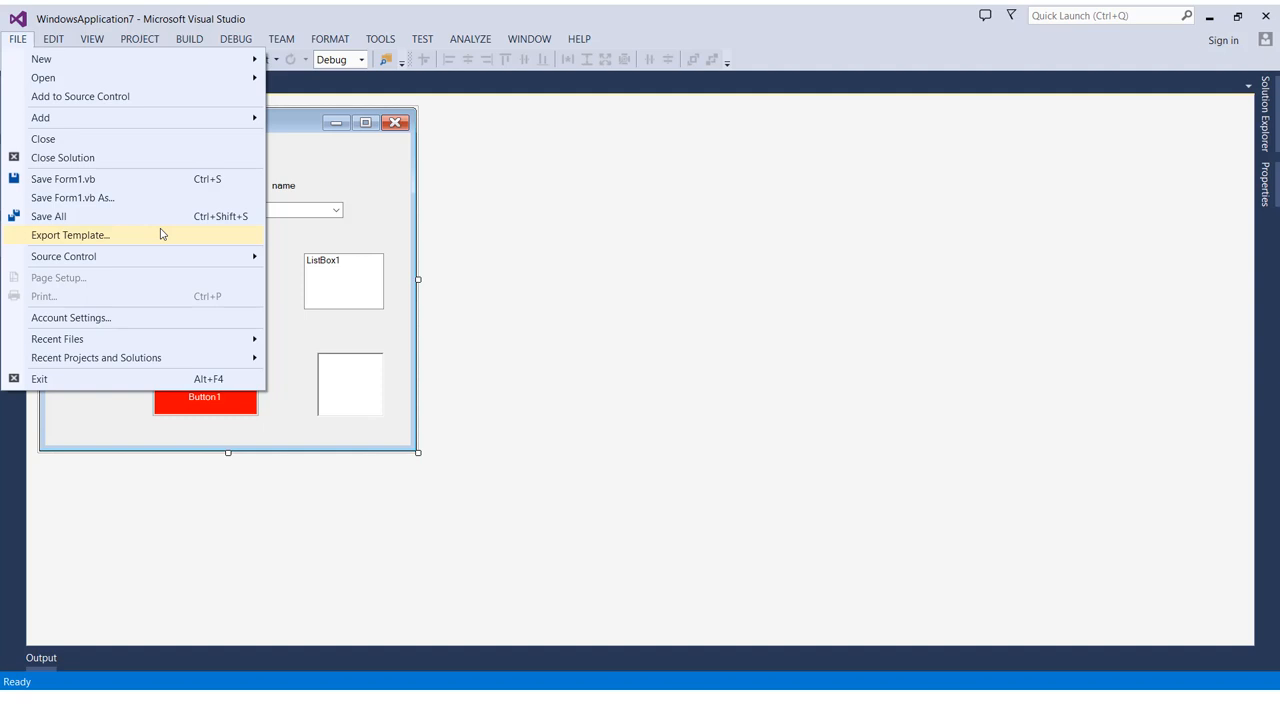
{"action": "mouse_move", "coordinate": [293, 186]}
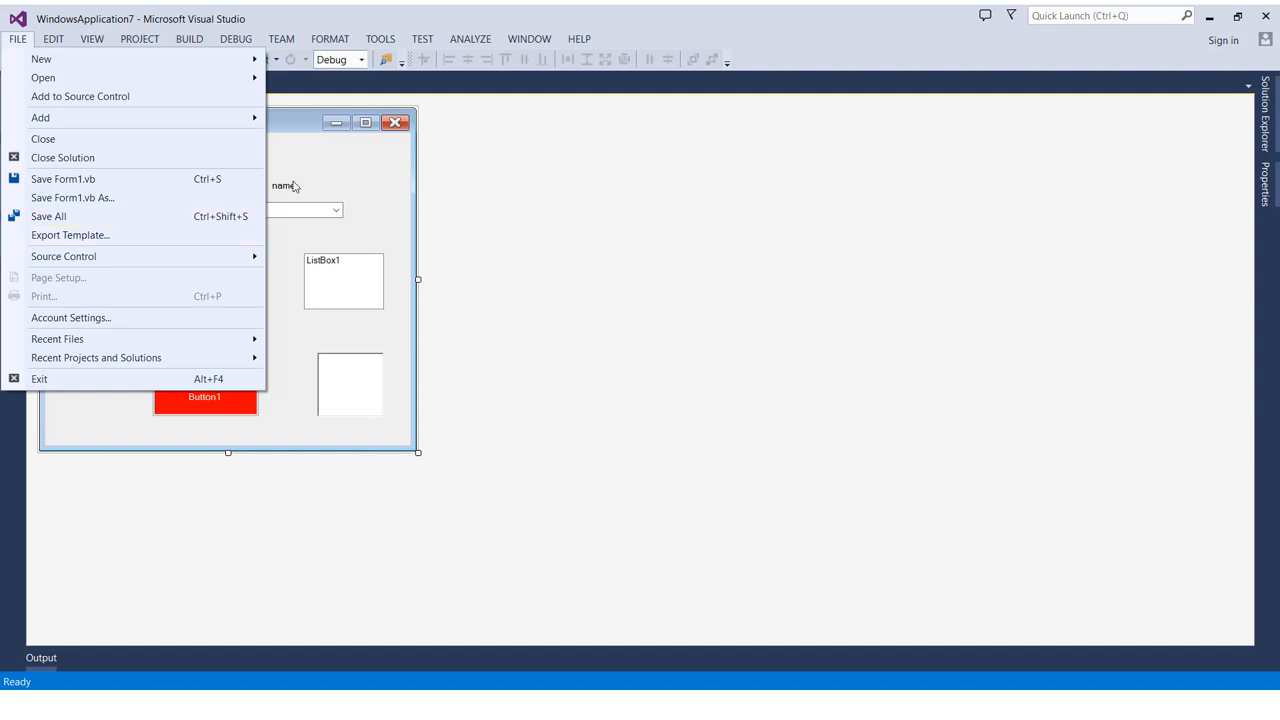
{"action": "left_click", "coordinate": [313, 163]}
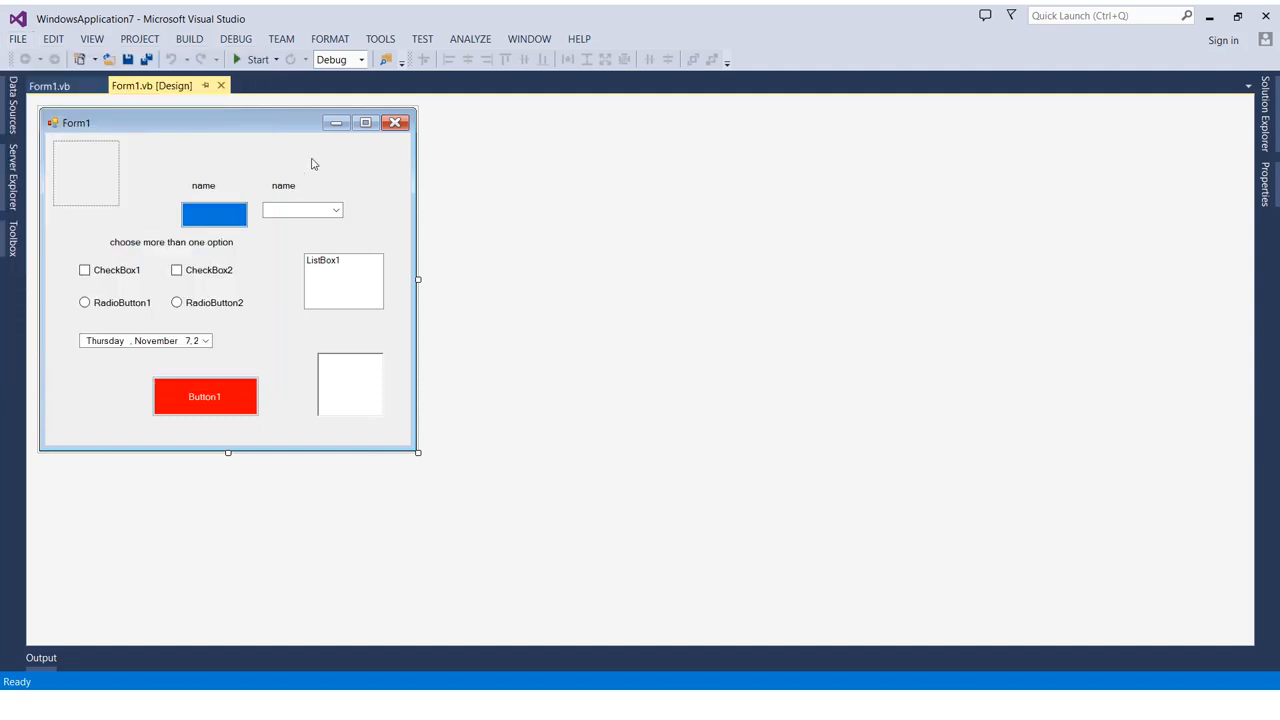